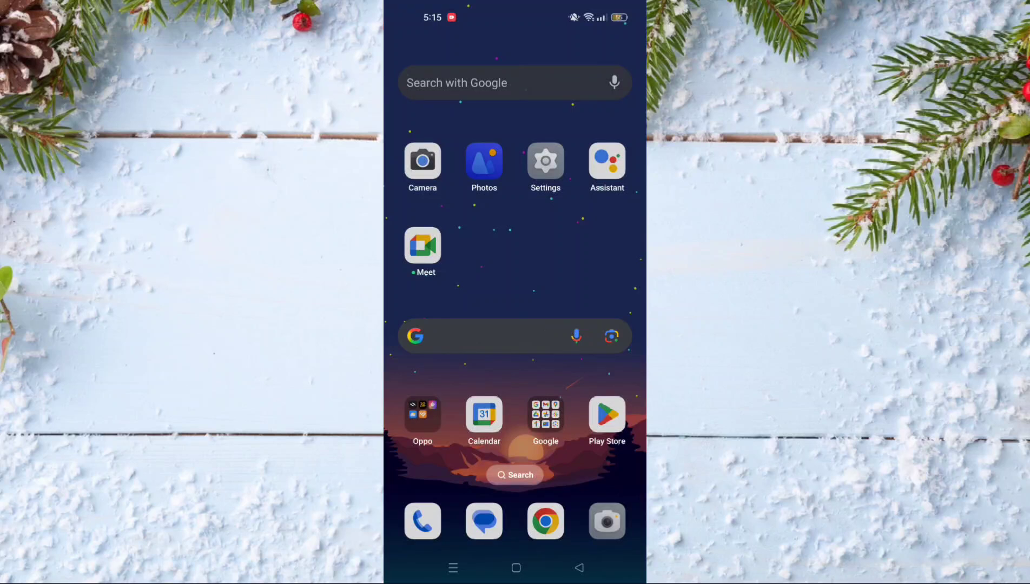
# Accept WhatsApp's terms to reach the phone number entry screen with Tunisia preset
pyautogui.hscroll(-3)
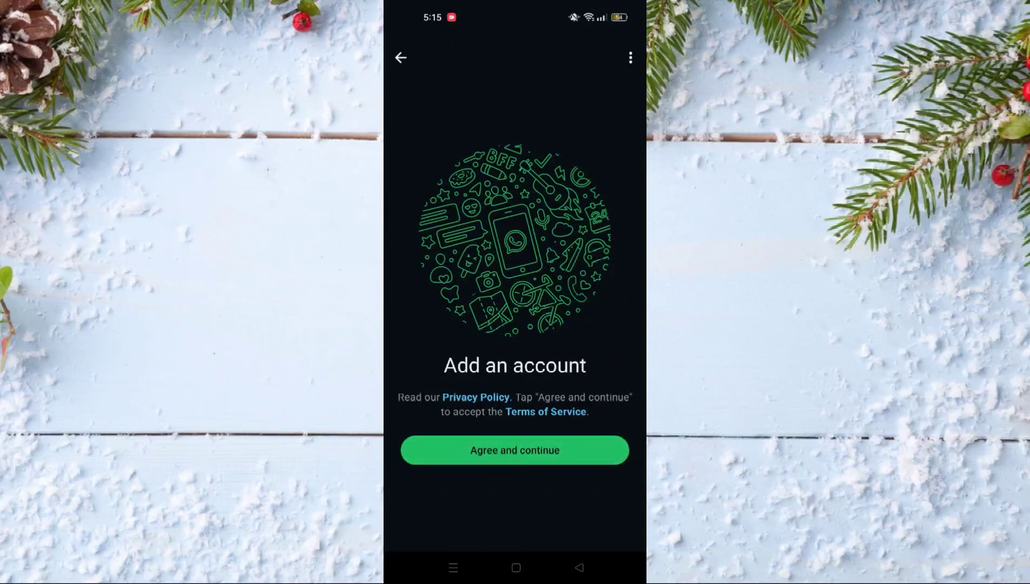
pyautogui.click(514, 451)
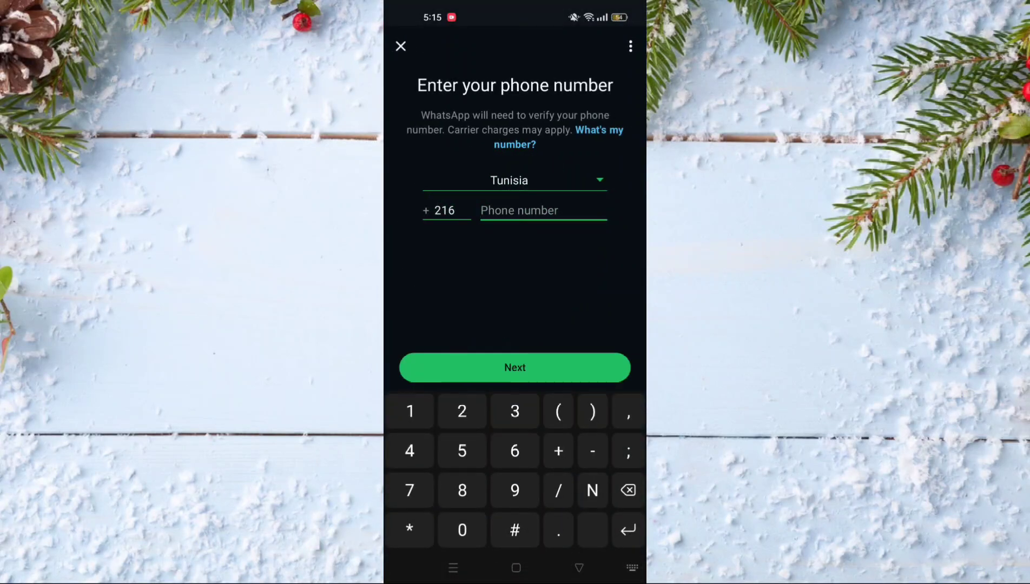